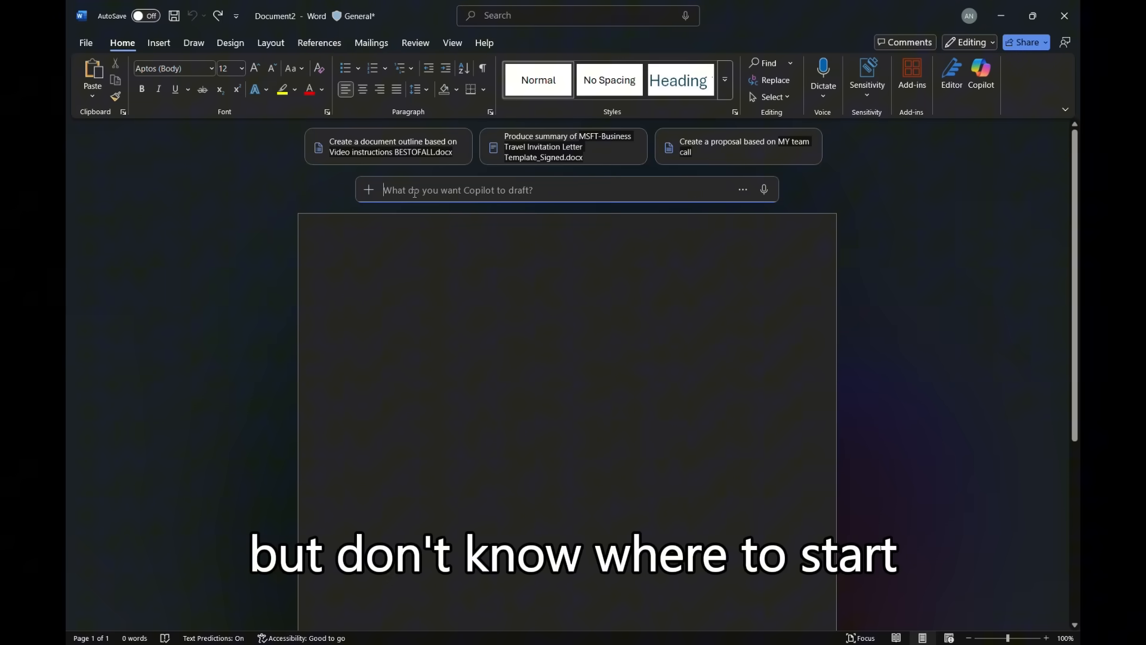
- Ask Copilot in Word to draft a 500-word essay about wildlife
text(Draft me an essay with 500 word about wild life alongside the c)
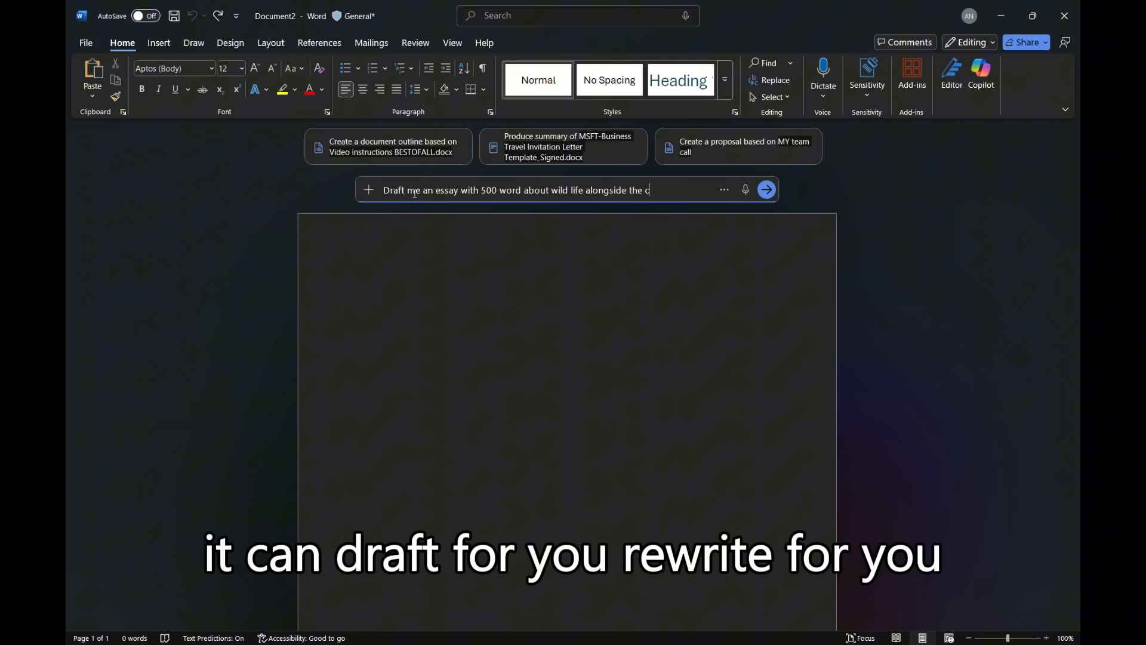
click(766, 190)
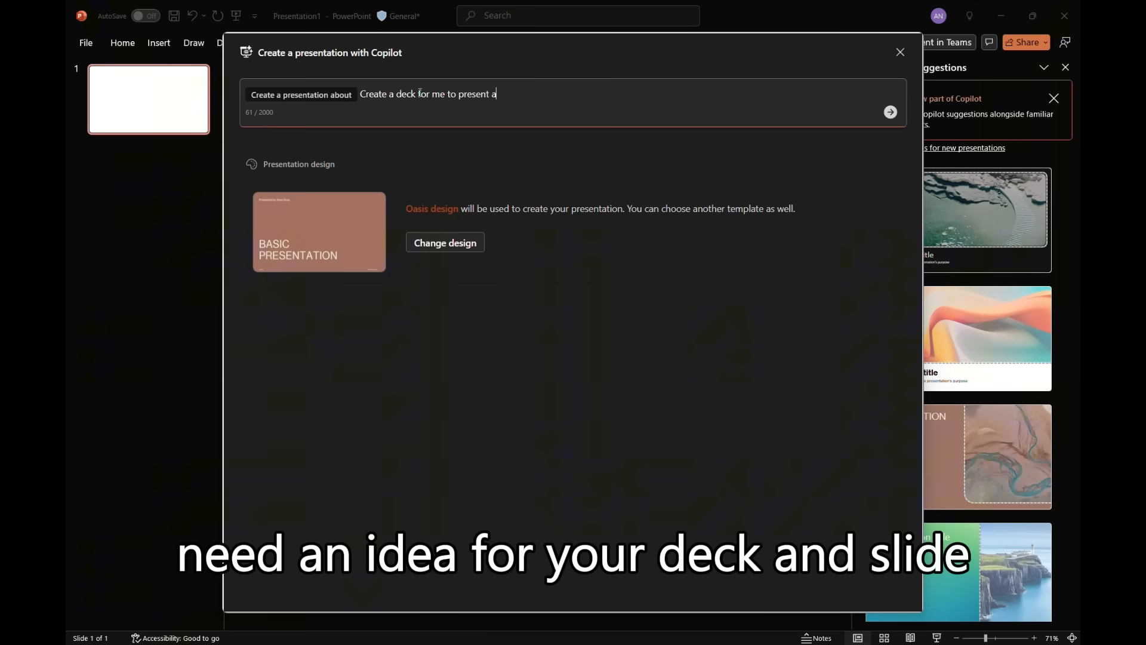
- Generate a coral life deck outline, add an Impact of Coral Life on Sea Life topic, and create slides
click(890, 111)
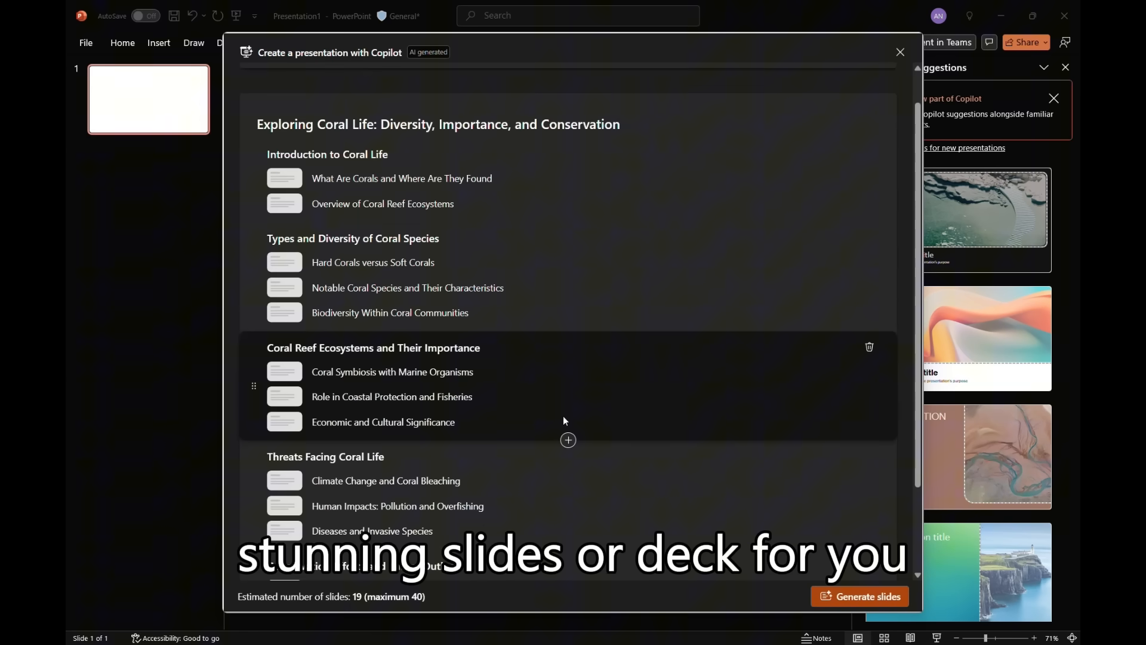
click(568, 439)
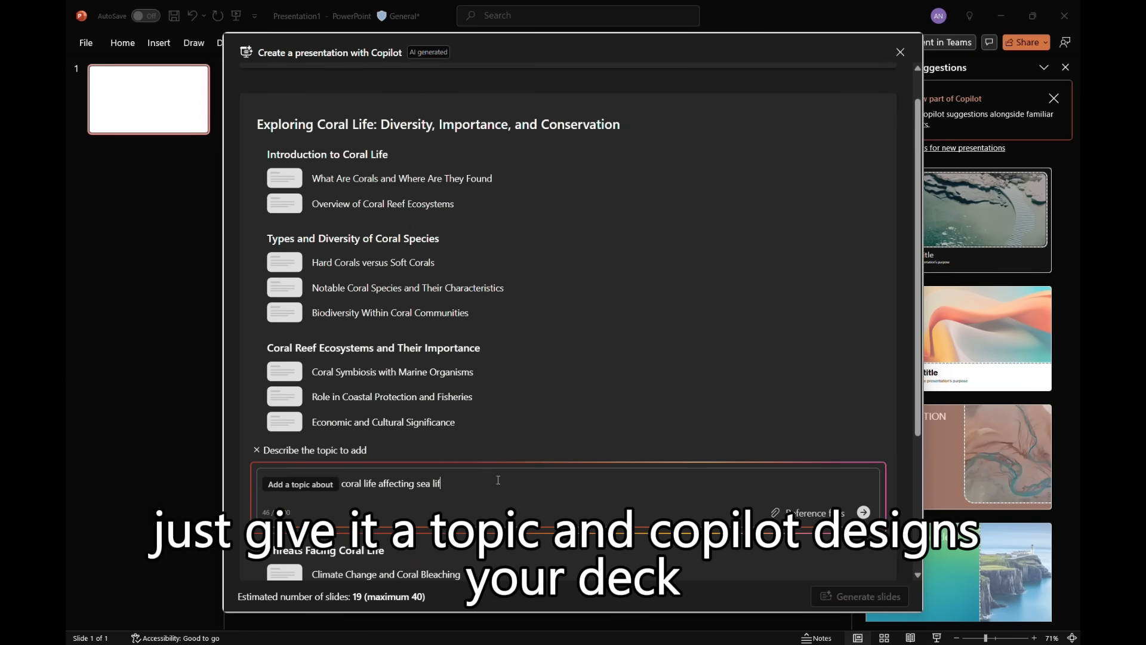
click(863, 512)
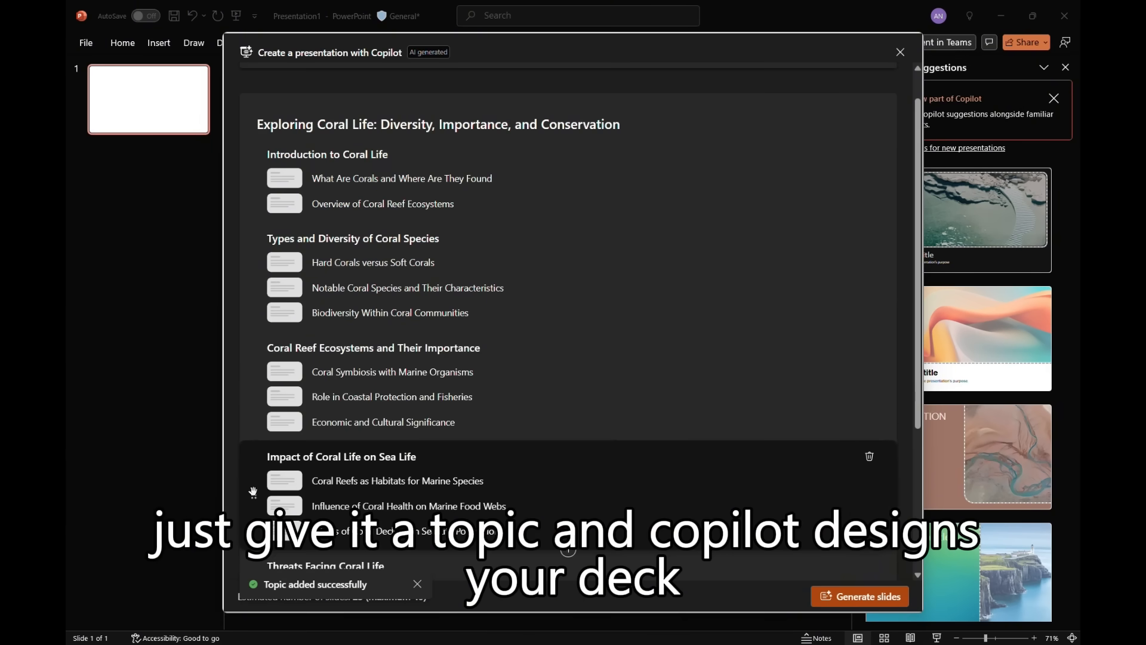
click(859, 596)
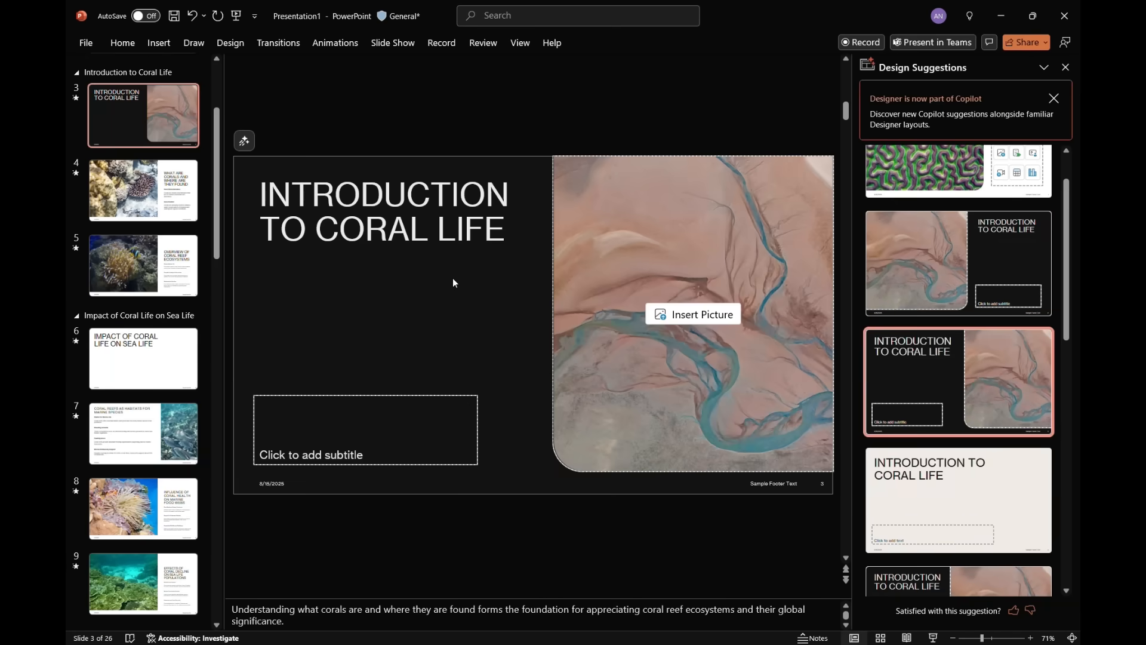
- Apply a Design Suggestions layout to the Introduction to Coral Life slide
click(143, 265)
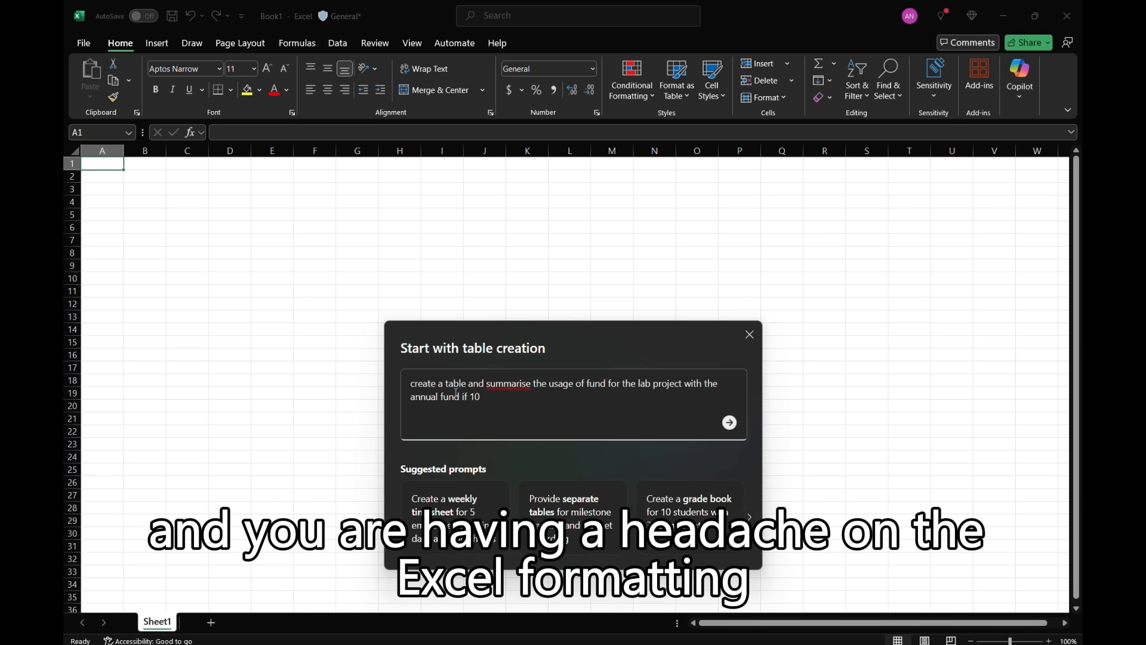
- Send the Copilot prompt for a table summarising the lab project's annual fund usage
click(729, 423)
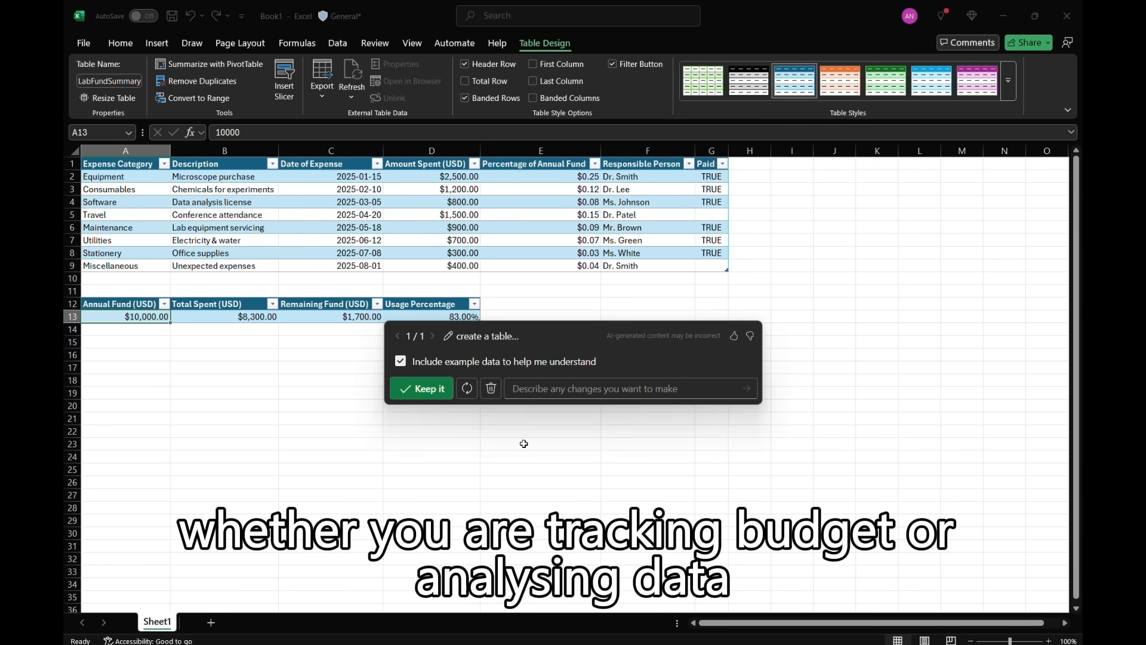
- Keep the lab fund expense table and $10,000 annual fund summary table
click(421, 389)
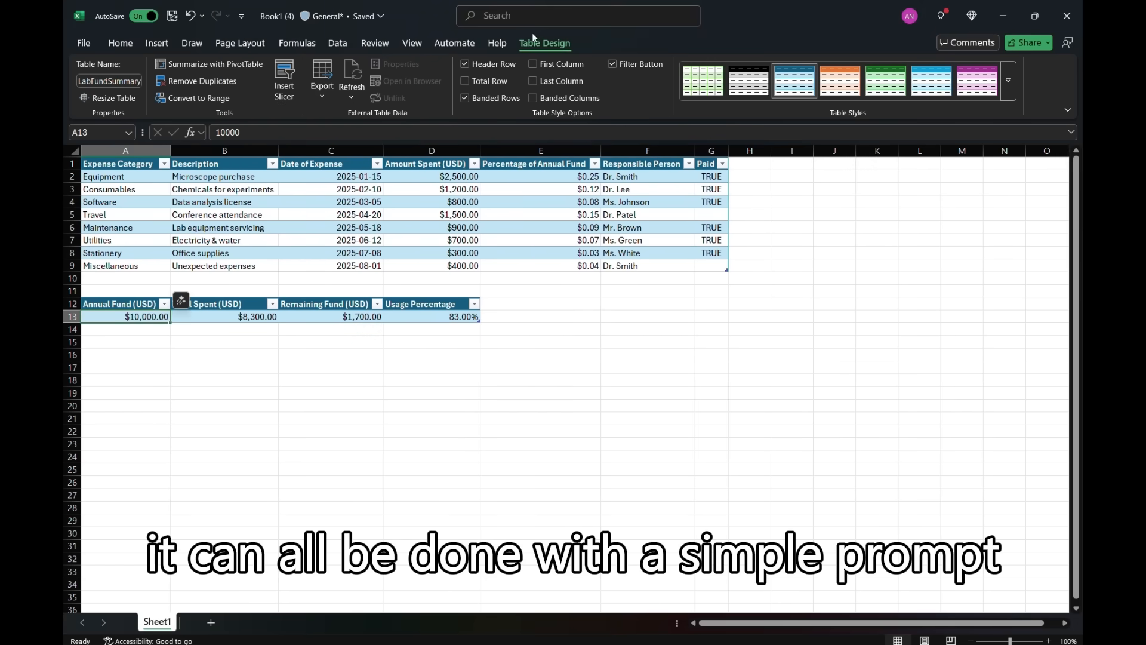
mouse_move(569, 307)
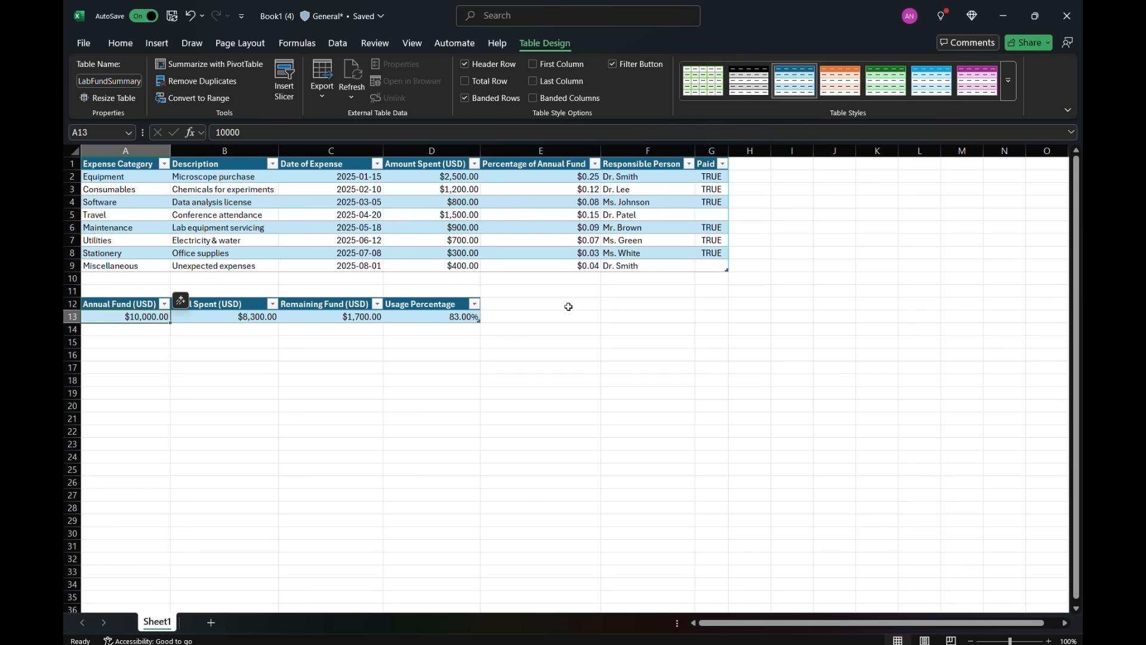